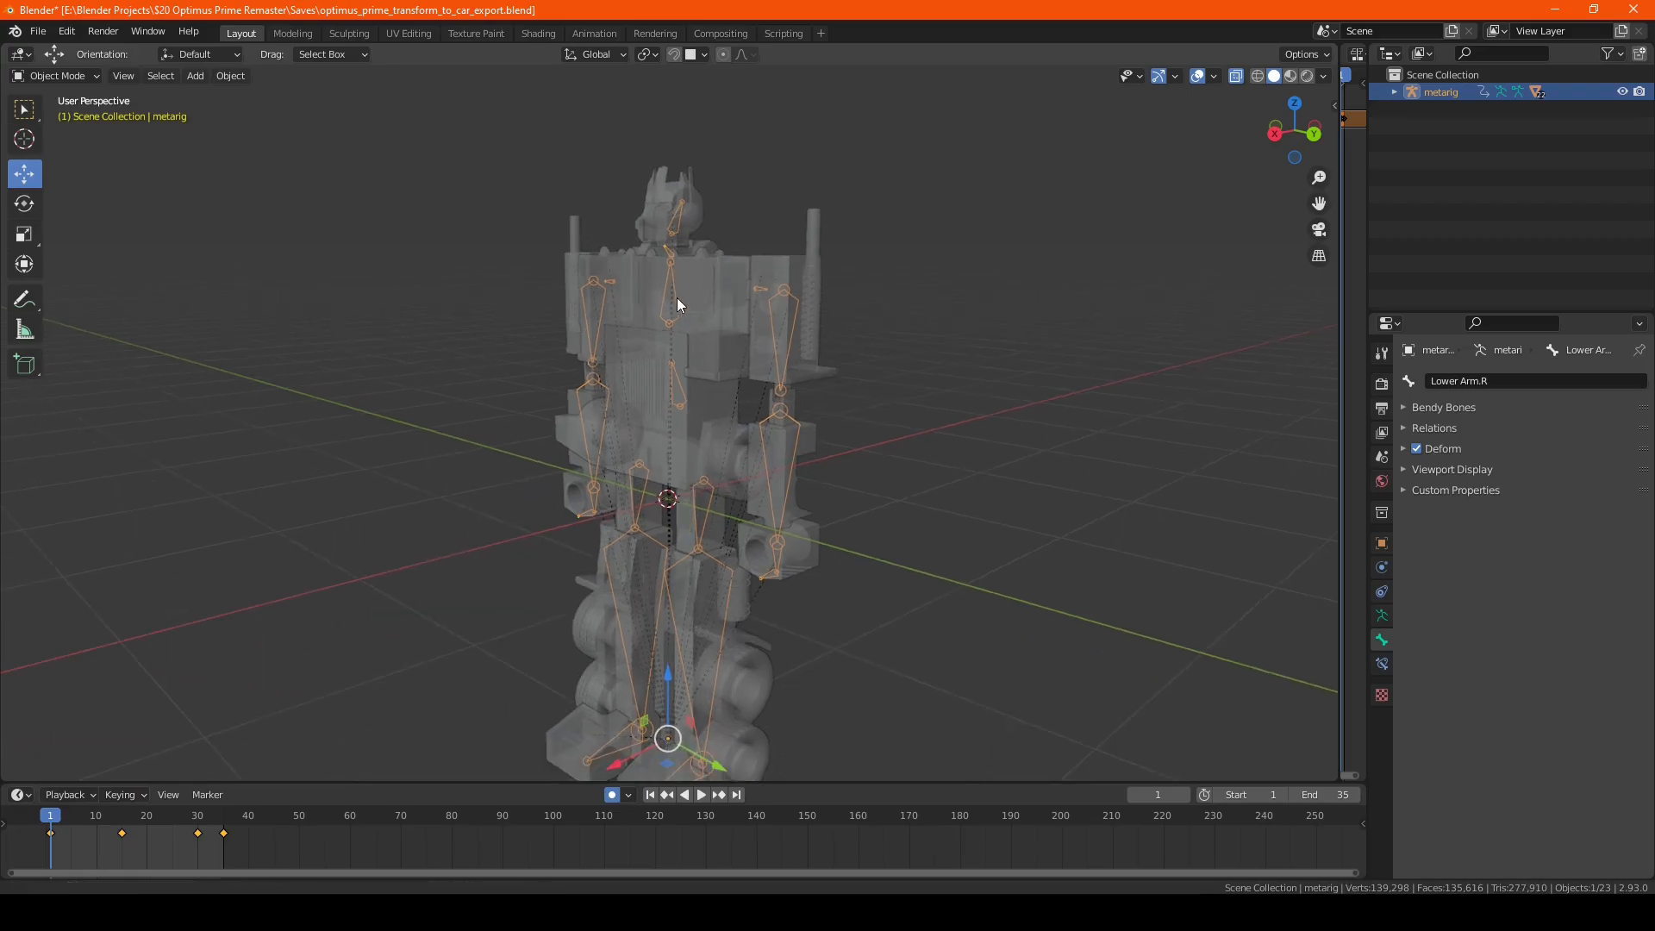
Step: Switch the armature to Pose Mode, scrub to around frame 17, and return to frame 1
click(59, 76)
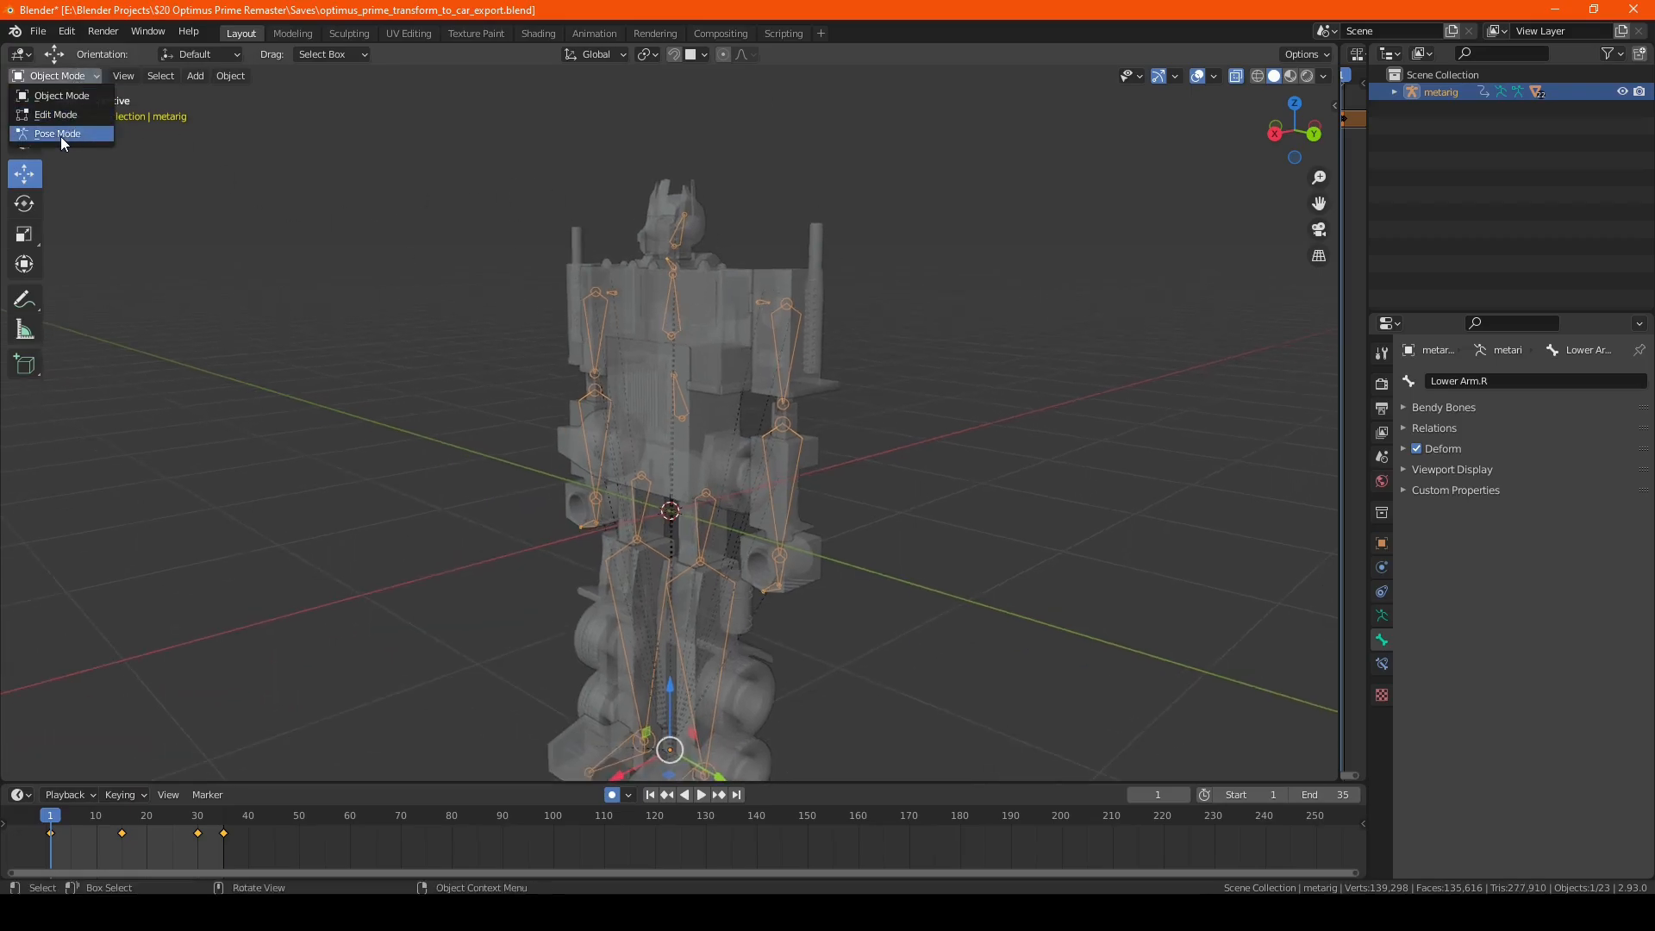
click(57, 133)
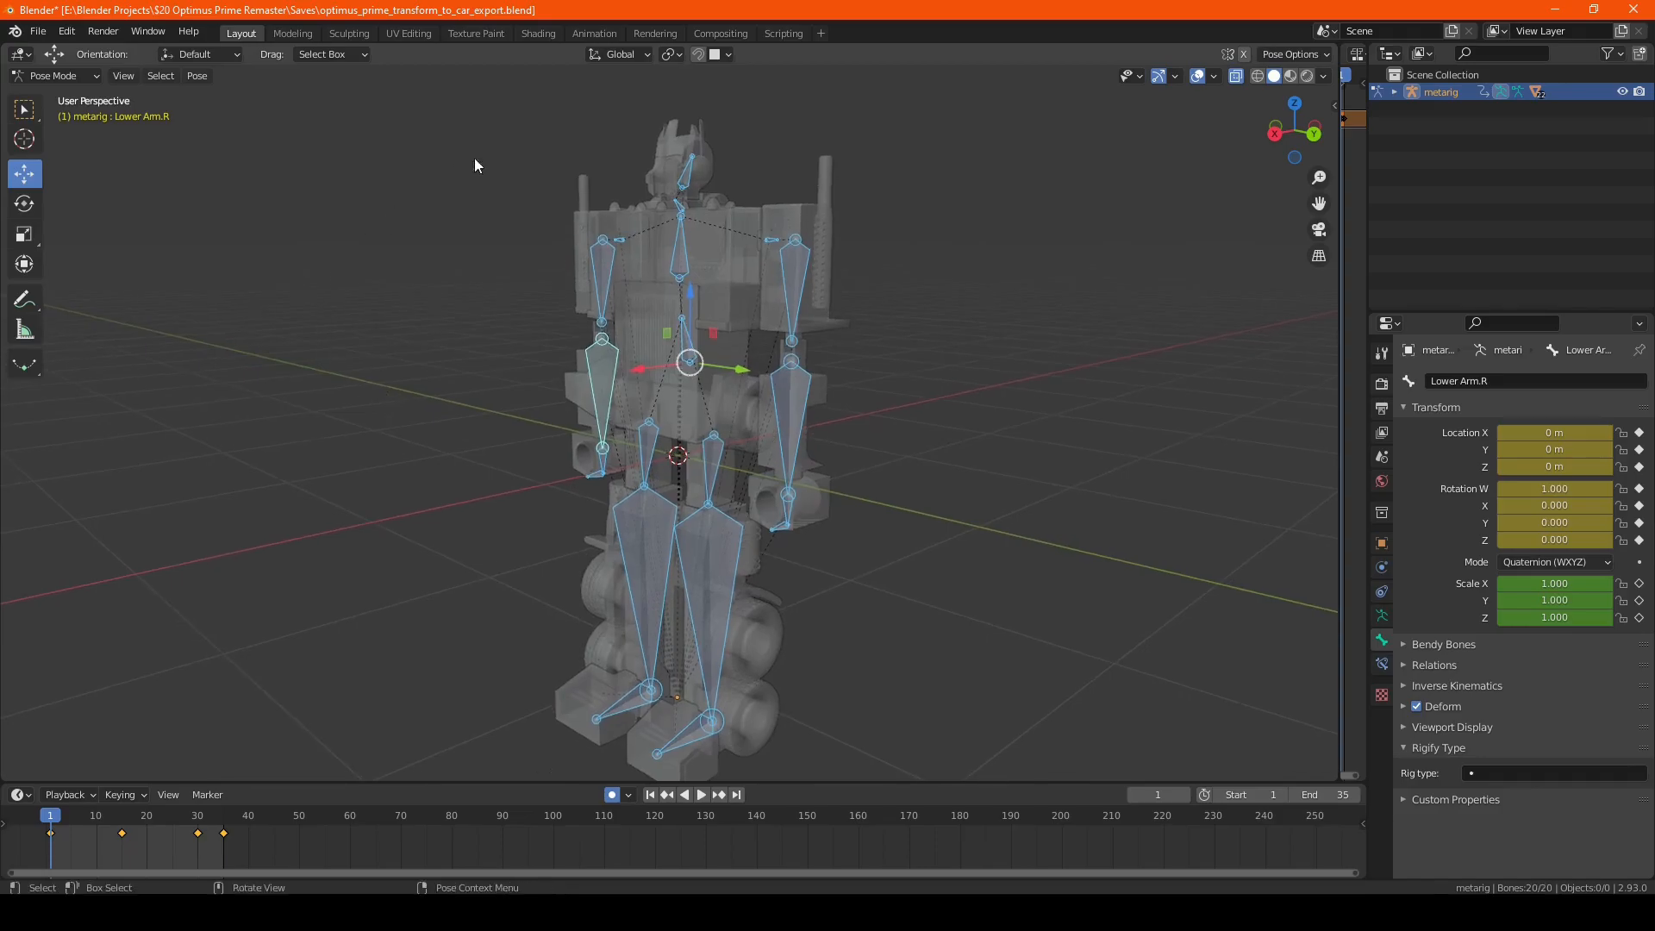
mouse_move(277, 838)
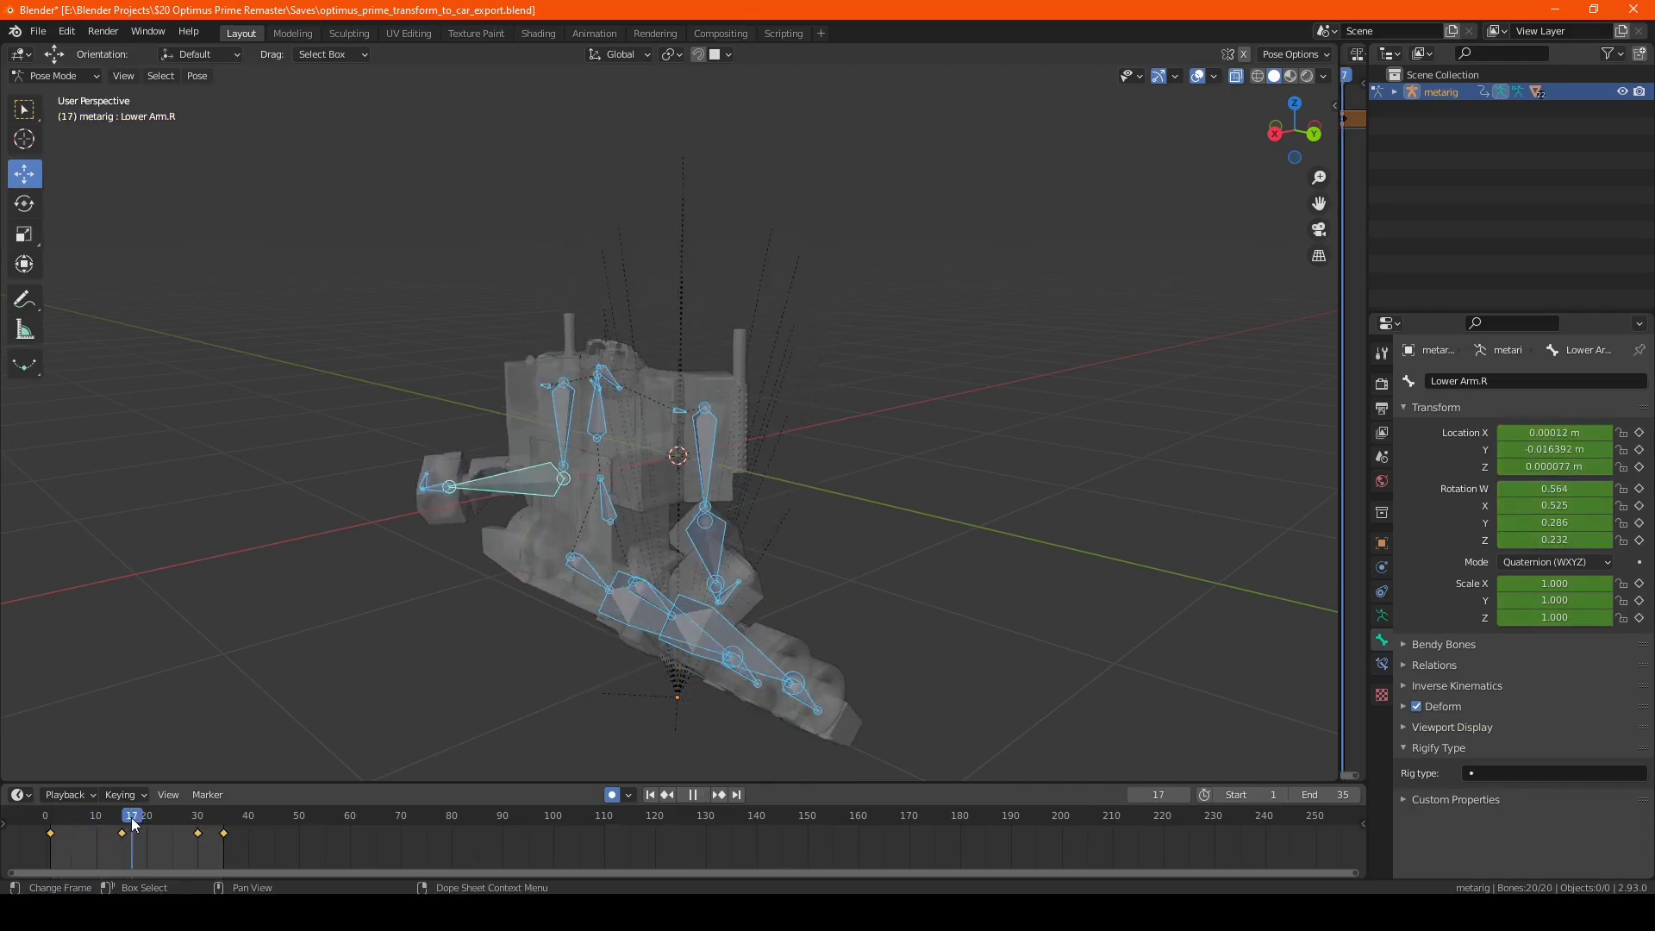
click(86, 841)
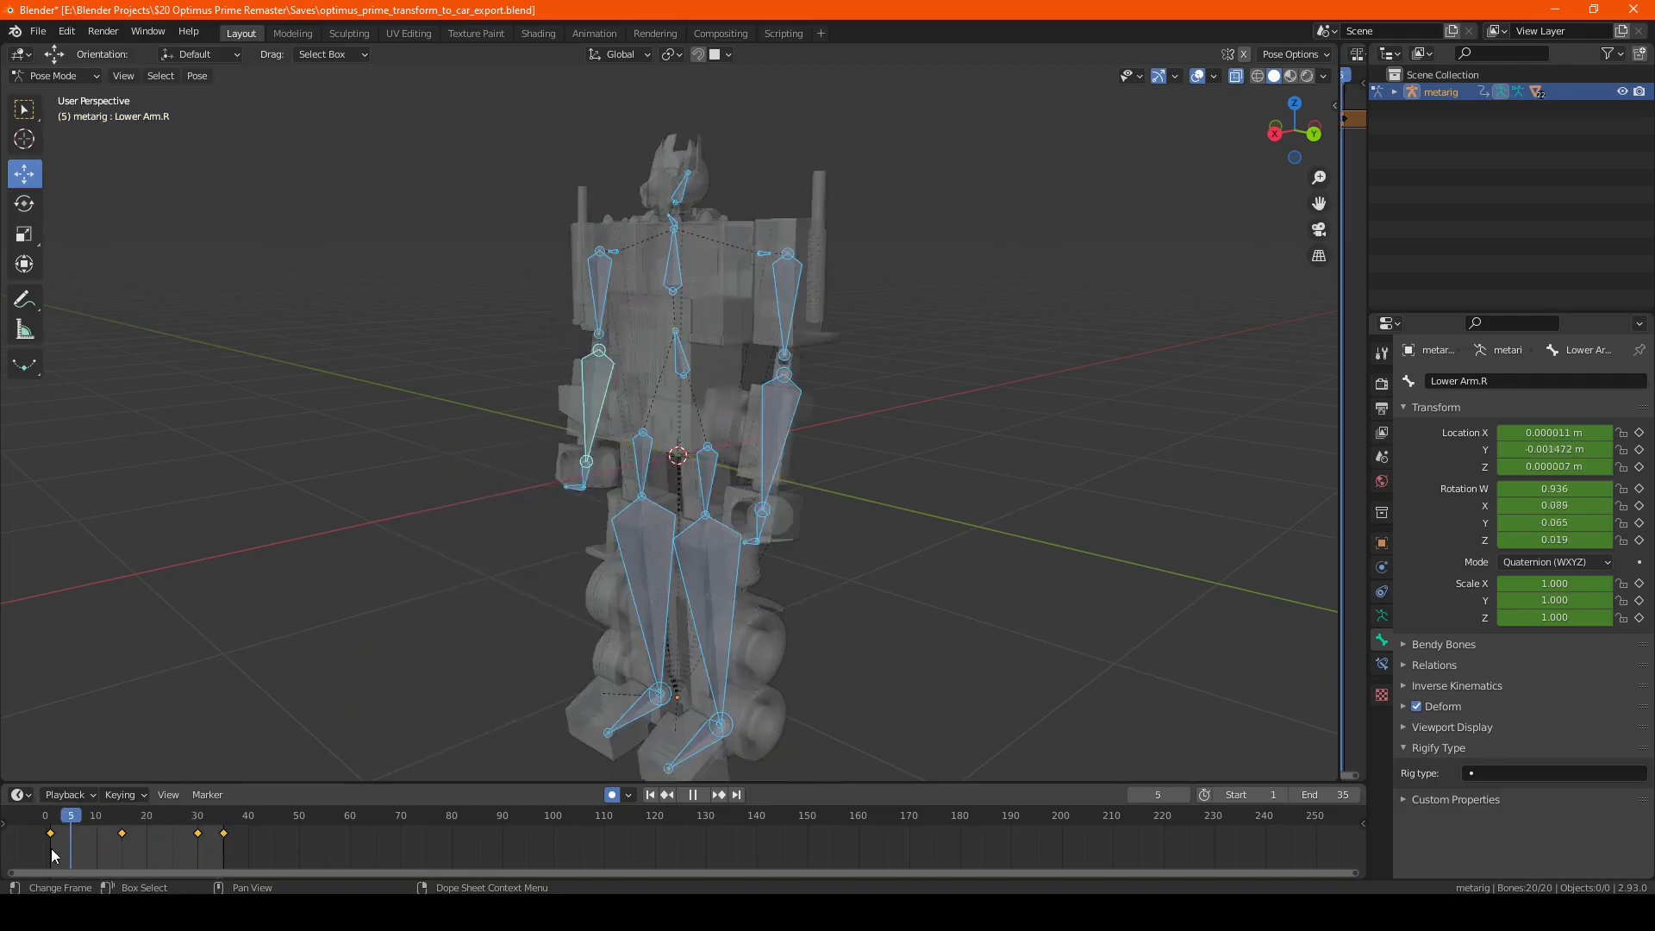
click(50, 848)
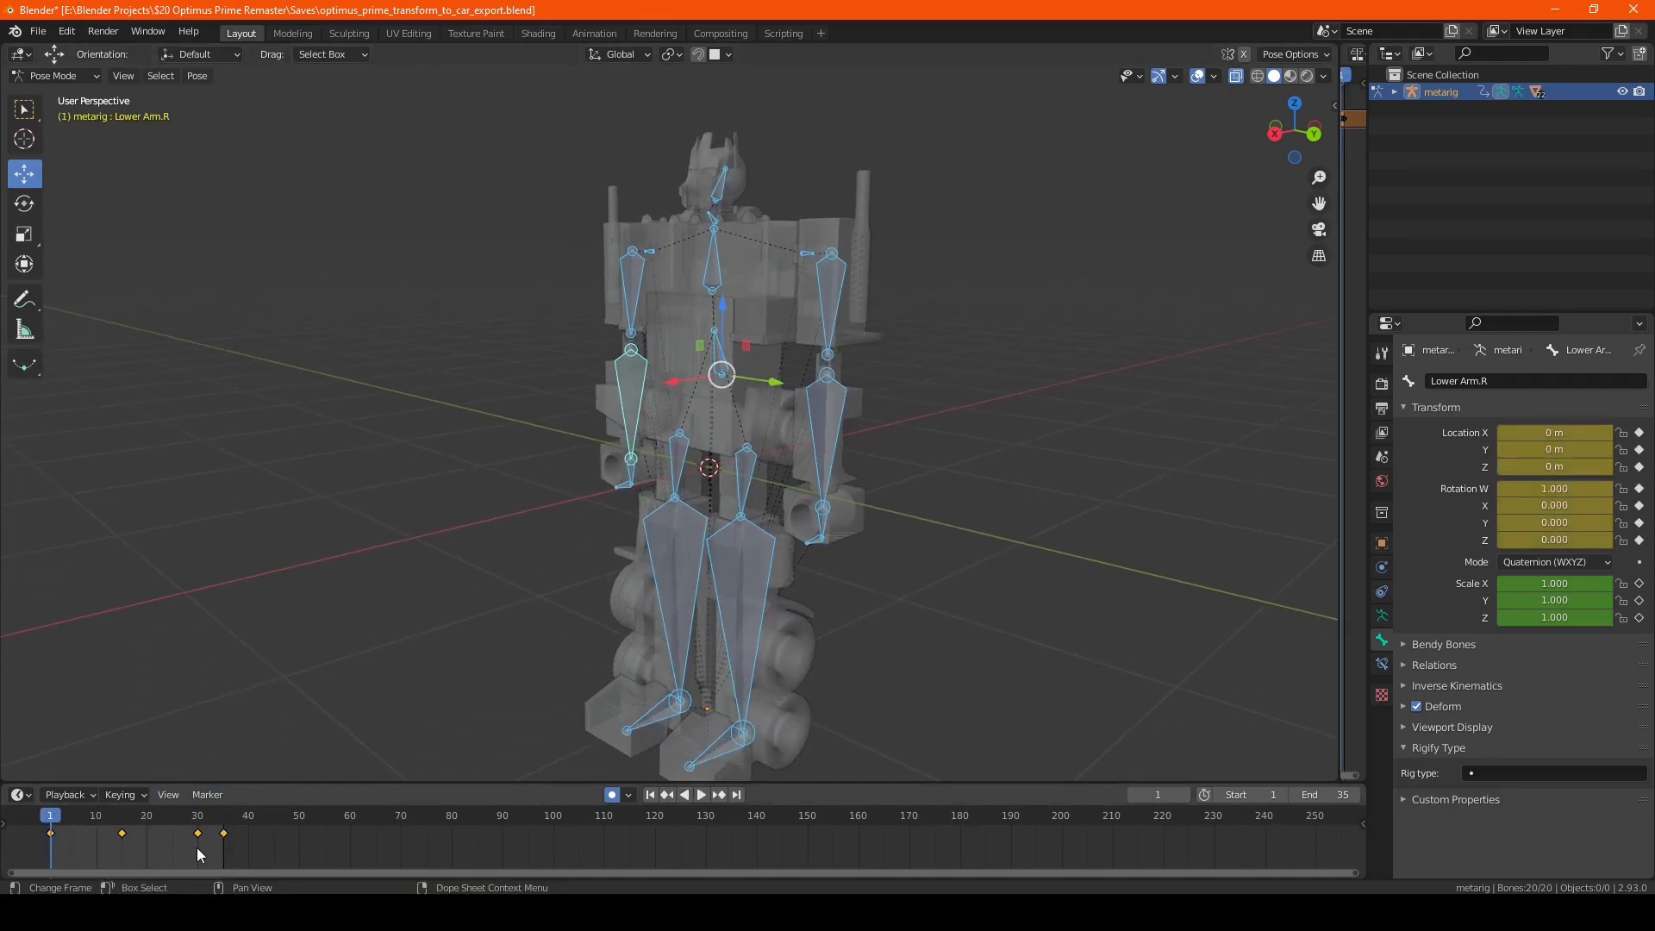
Step: Select the timeline keyframes and scale them by -1 to reverse the transform animation
click(14, 795)
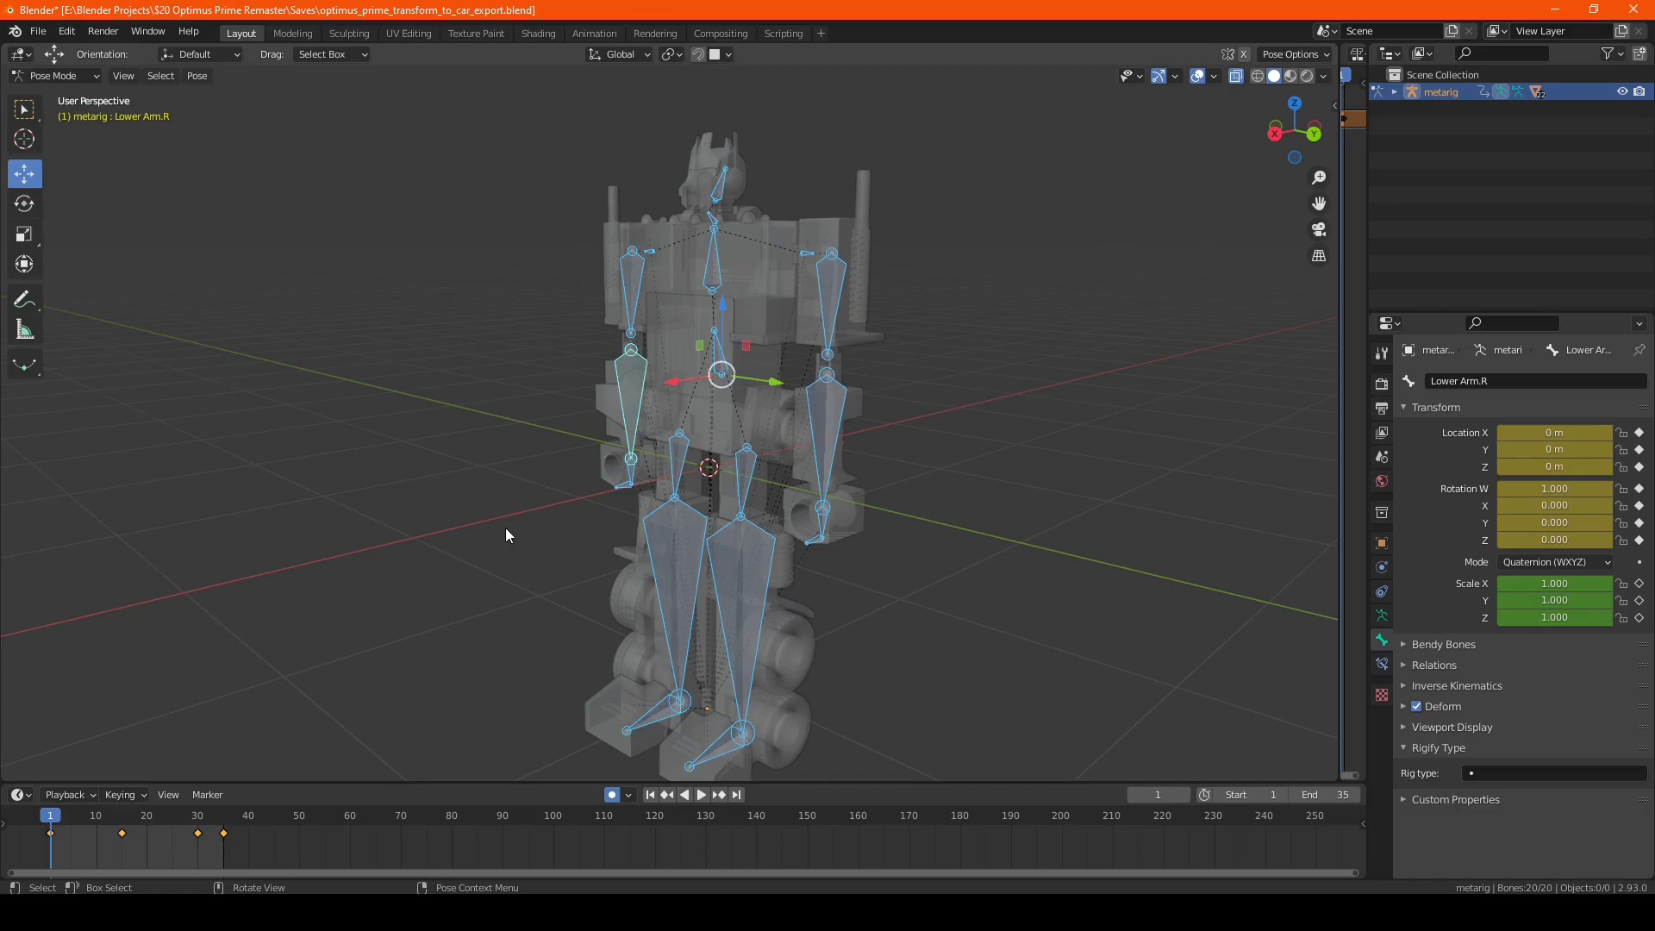
key(s)
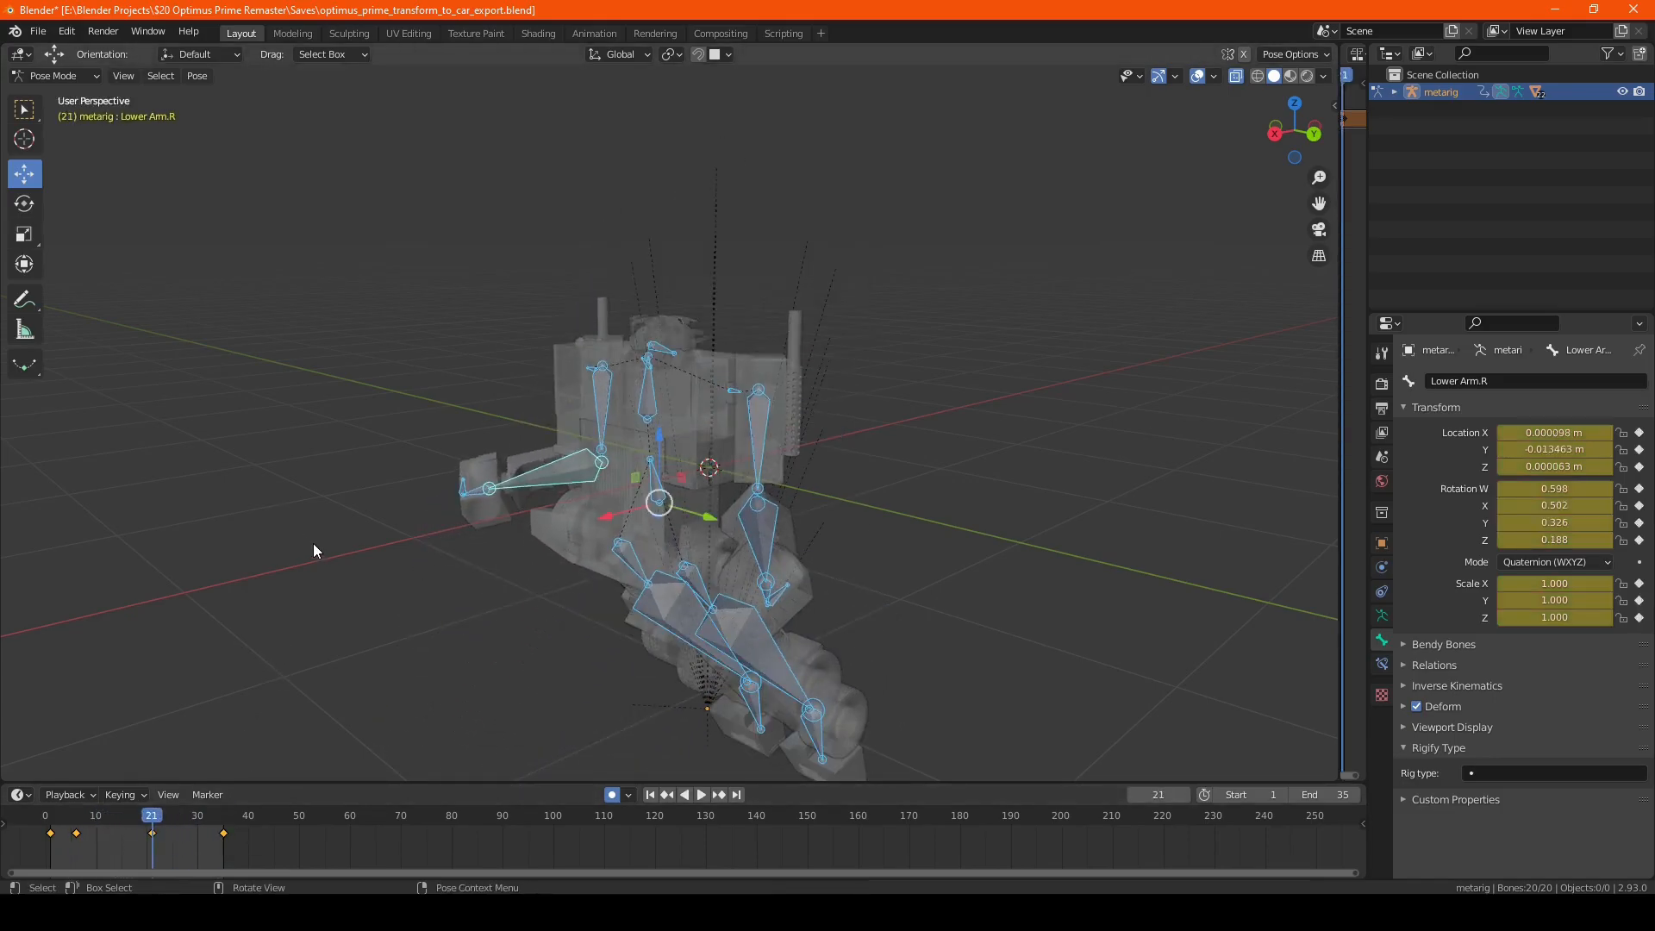
mouse_move(321, 554)
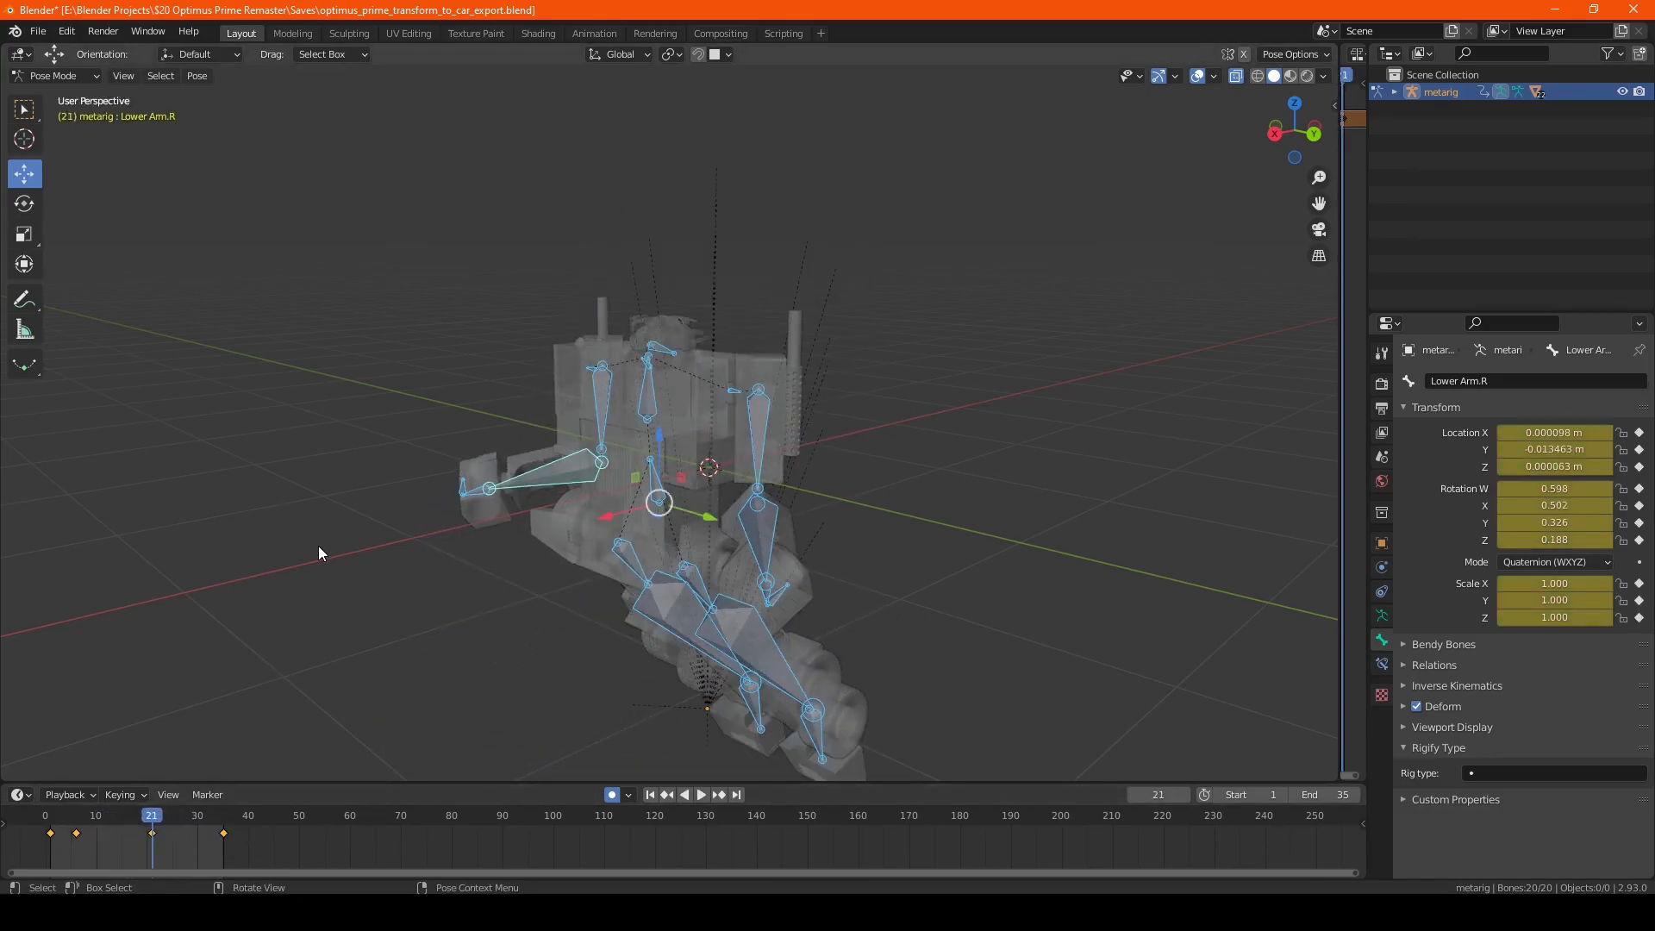